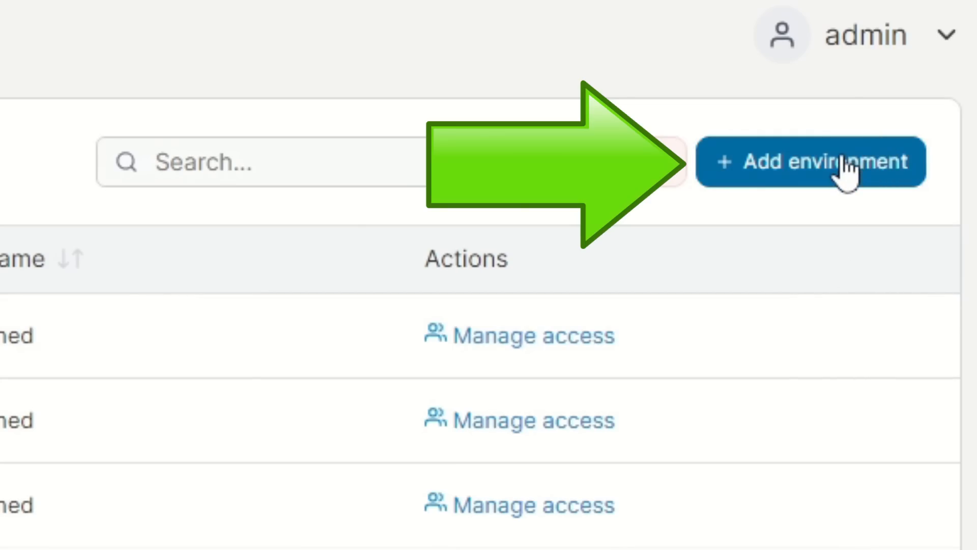
Begin adding a new environment from the Environments page
left_click(810, 162)
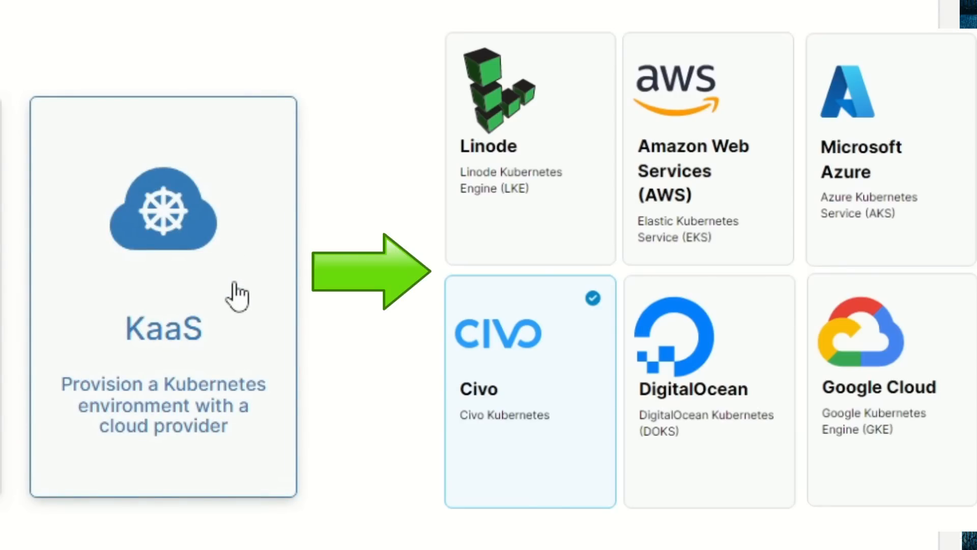